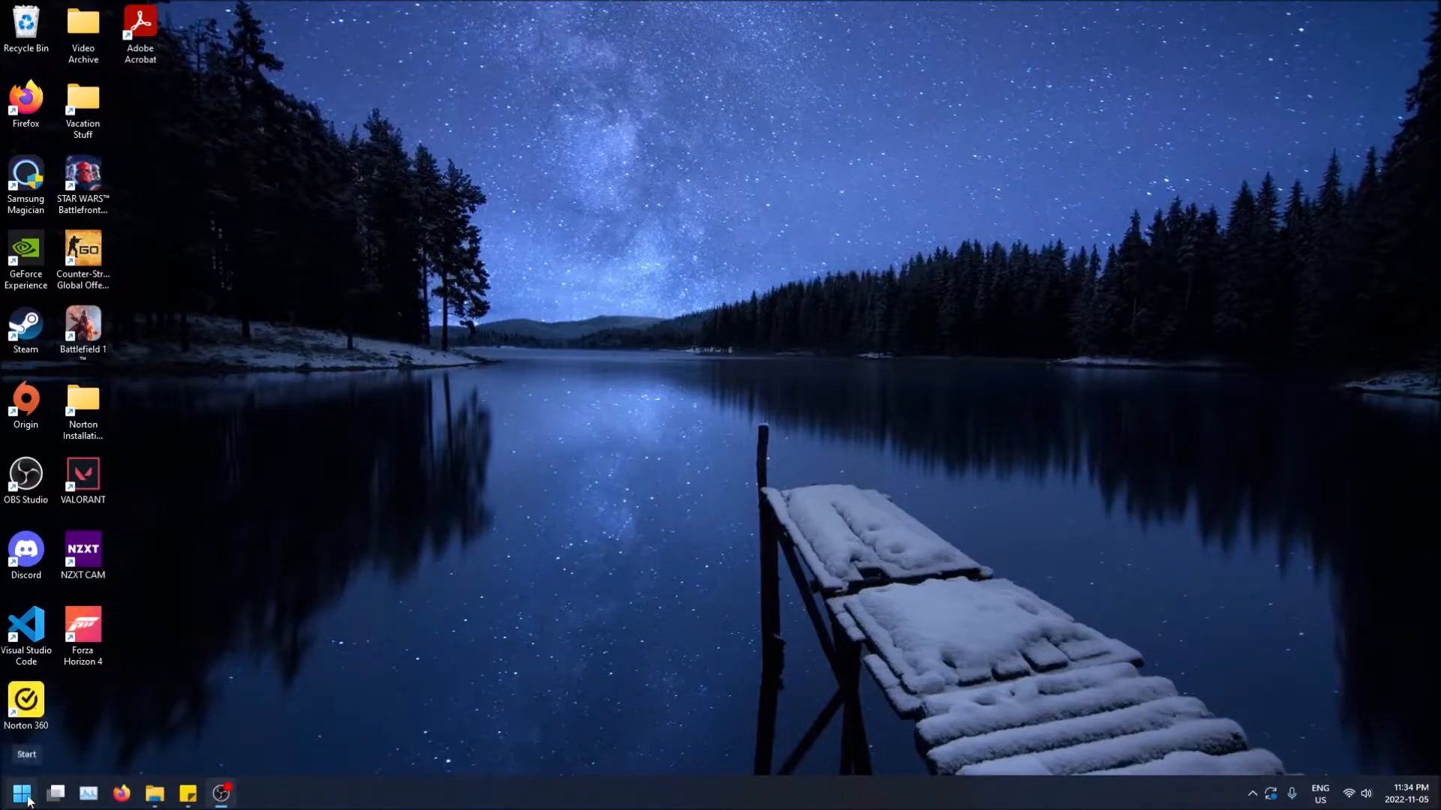
Step: Search the Start menu for 'settings' to find the Settings app
left_click(22, 792)
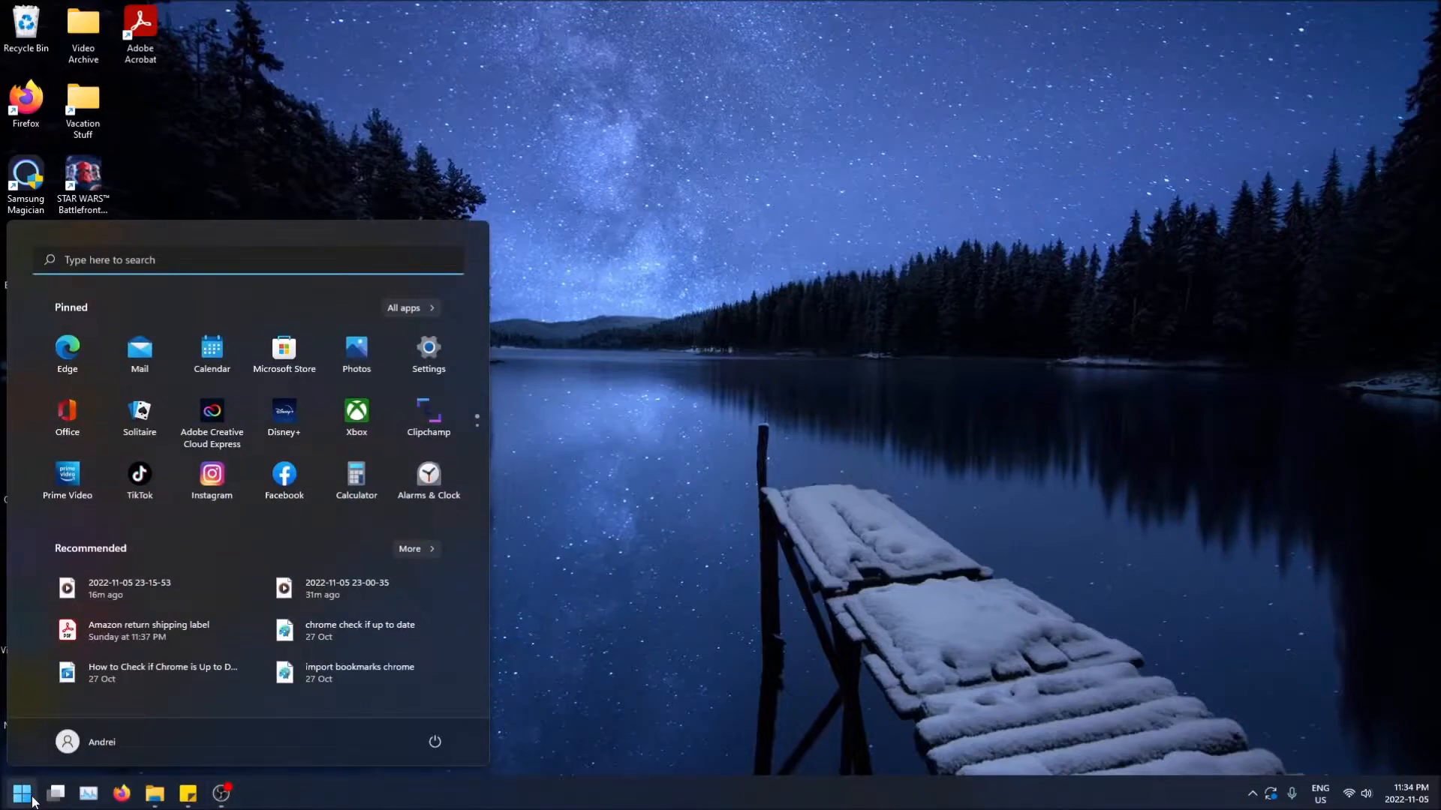
type("settings")
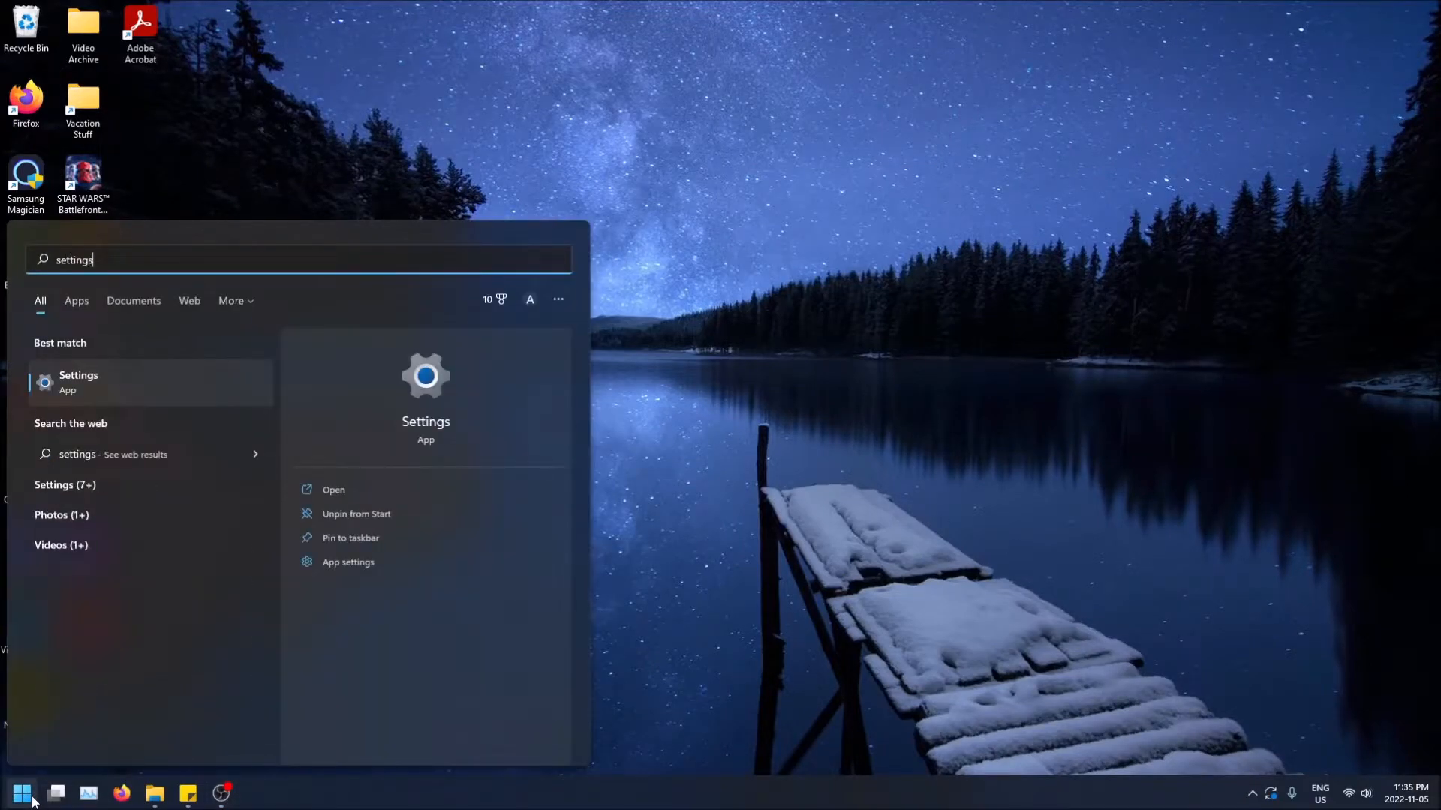
mouse_move(95, 392)
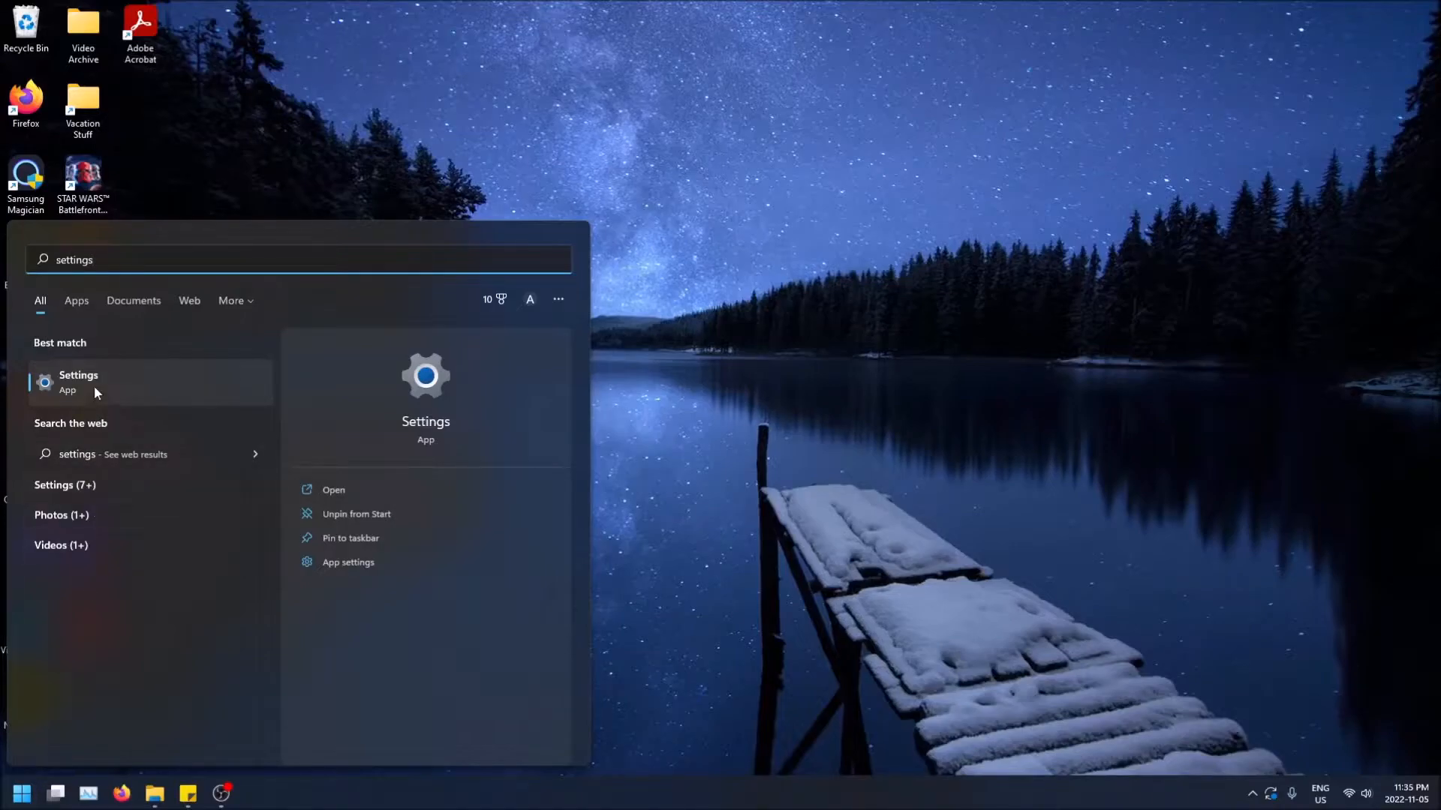
Step: Launch the Settings app from the best-match search result
left_click(78, 382)
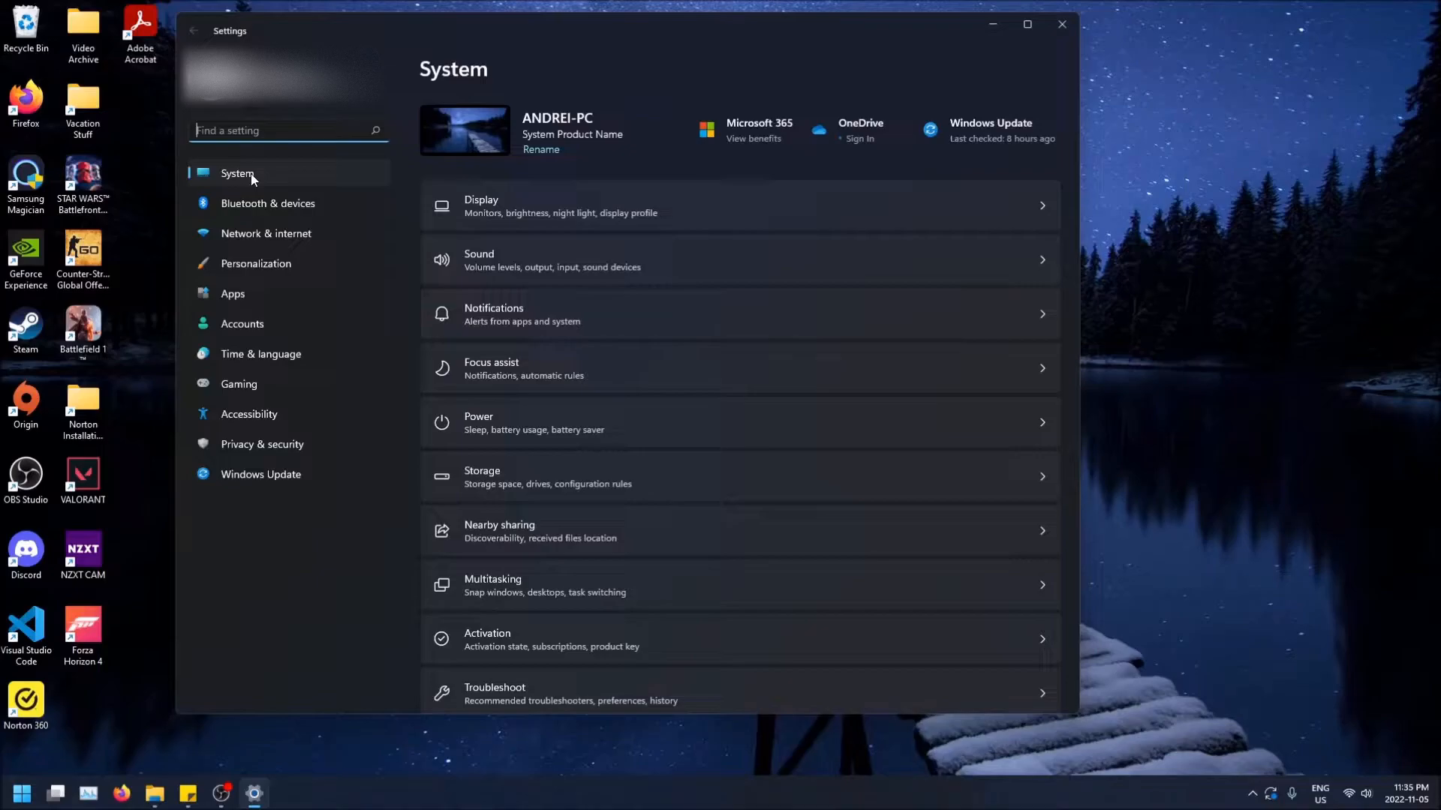
mouse_move(354, 175)
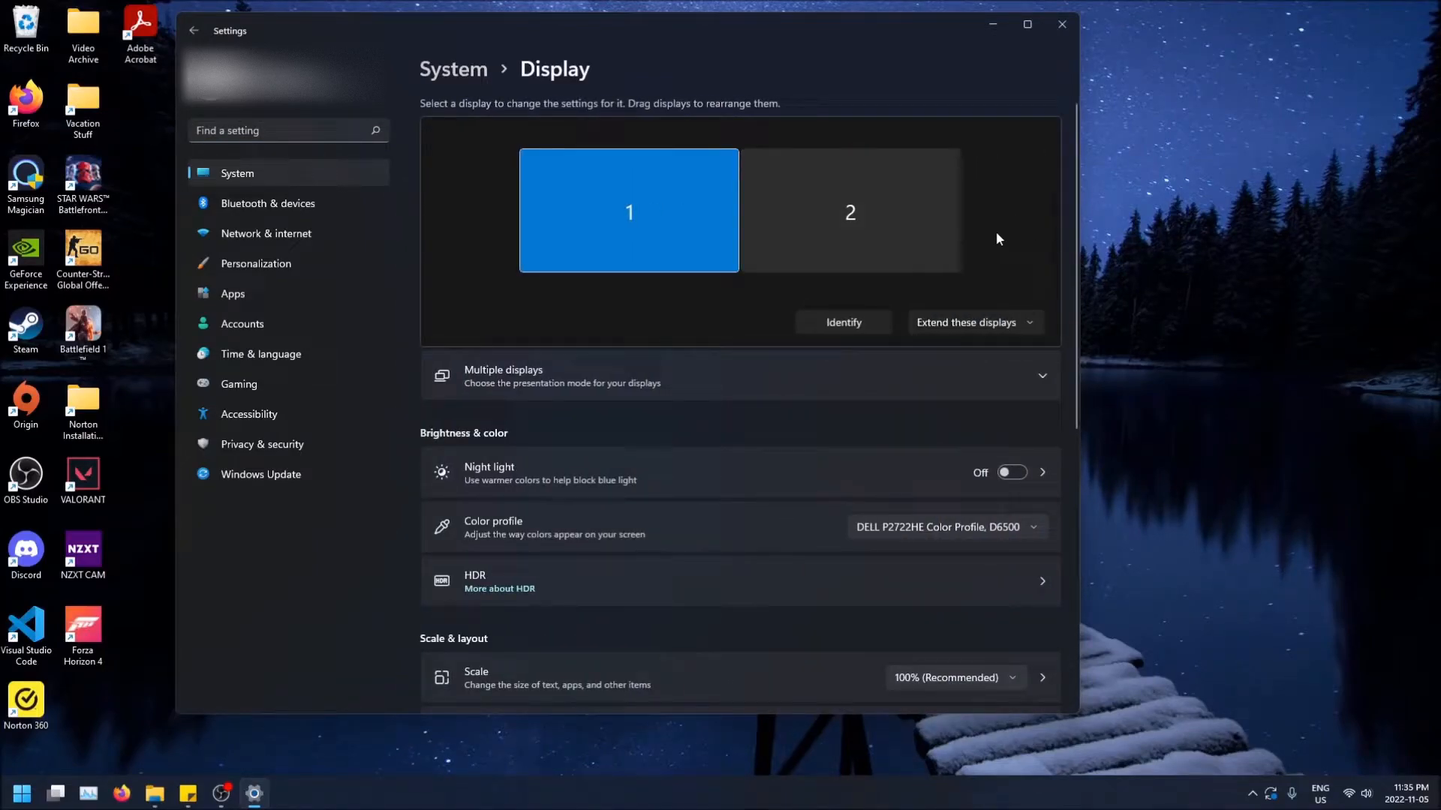
left_click(850, 210)
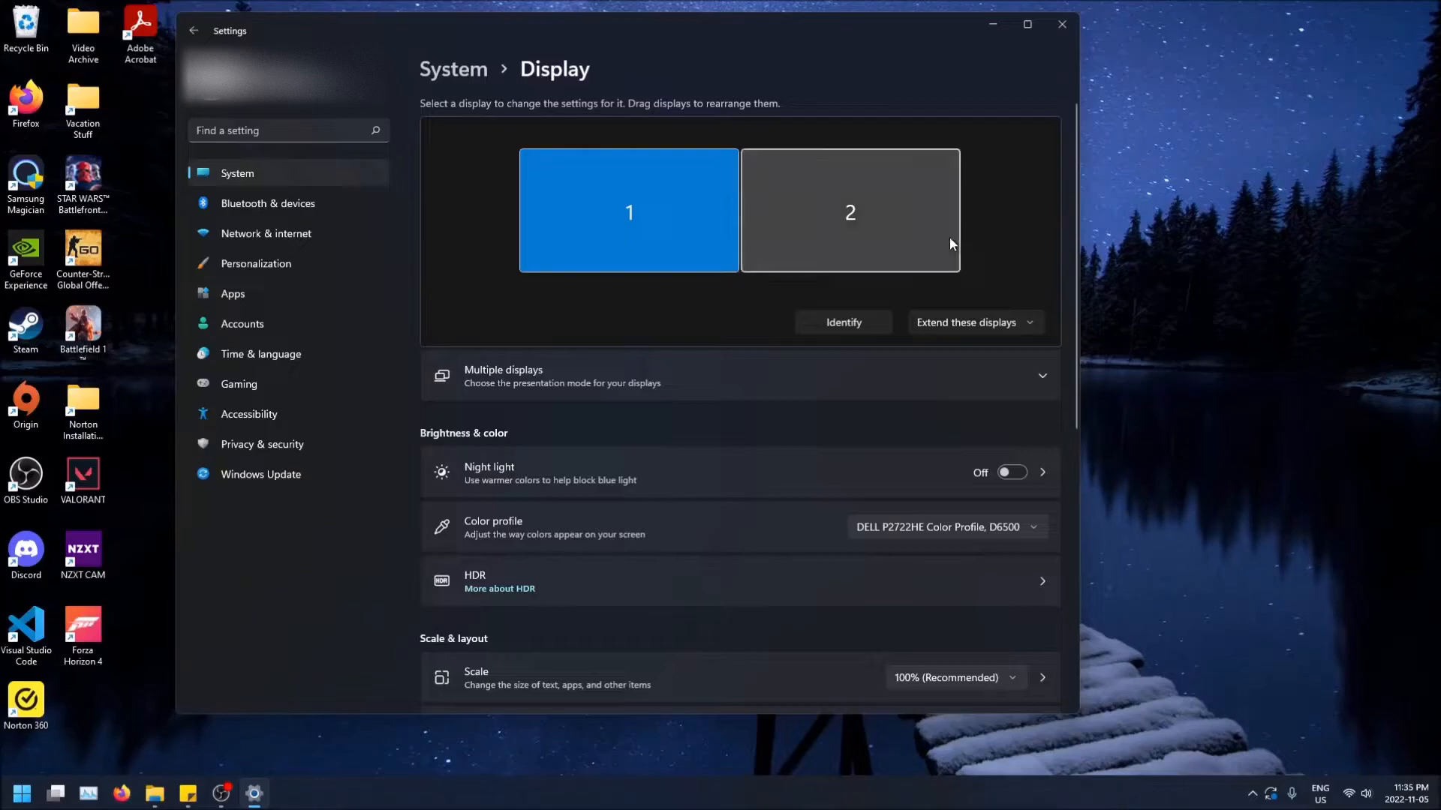
left_click(629, 210)
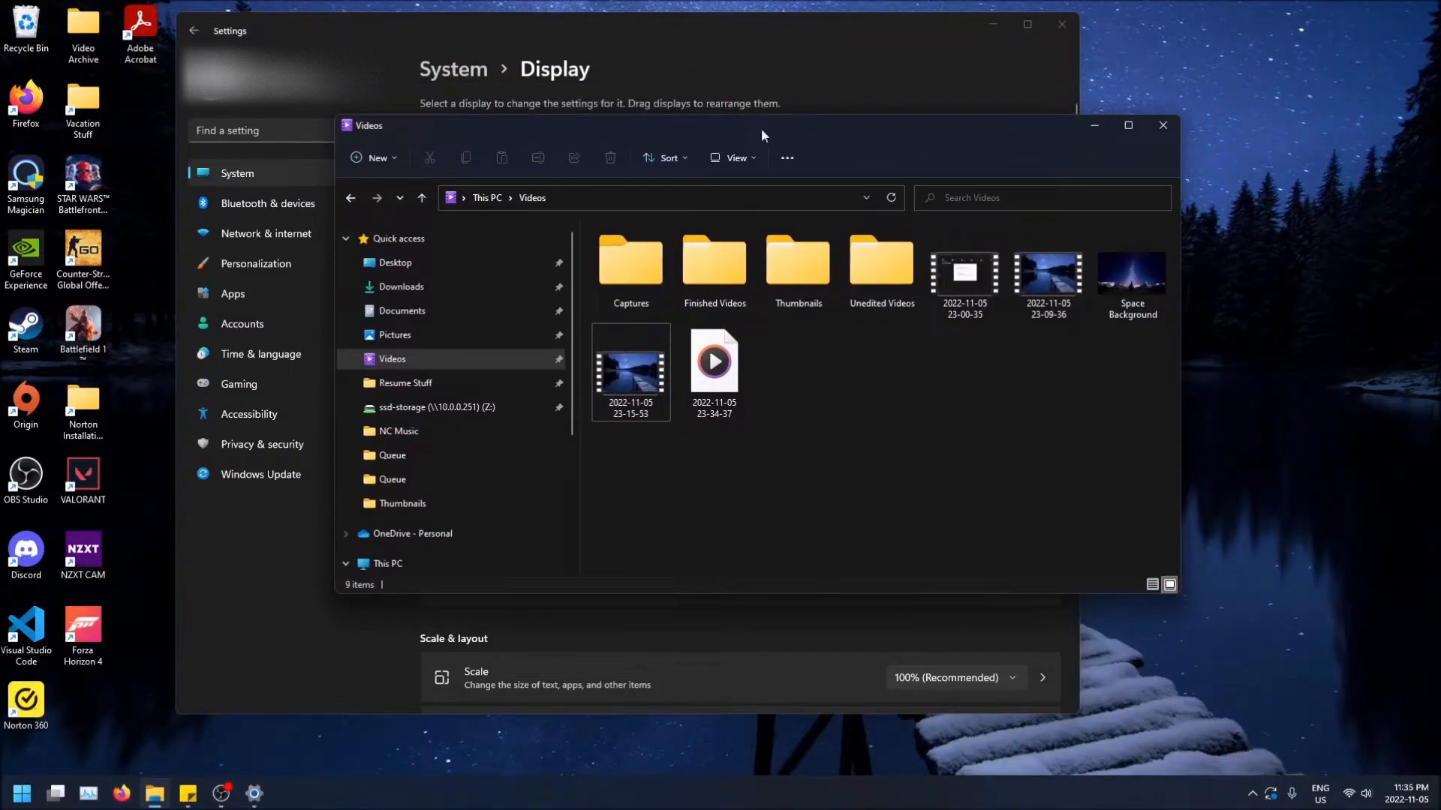
left_click(1162, 125)
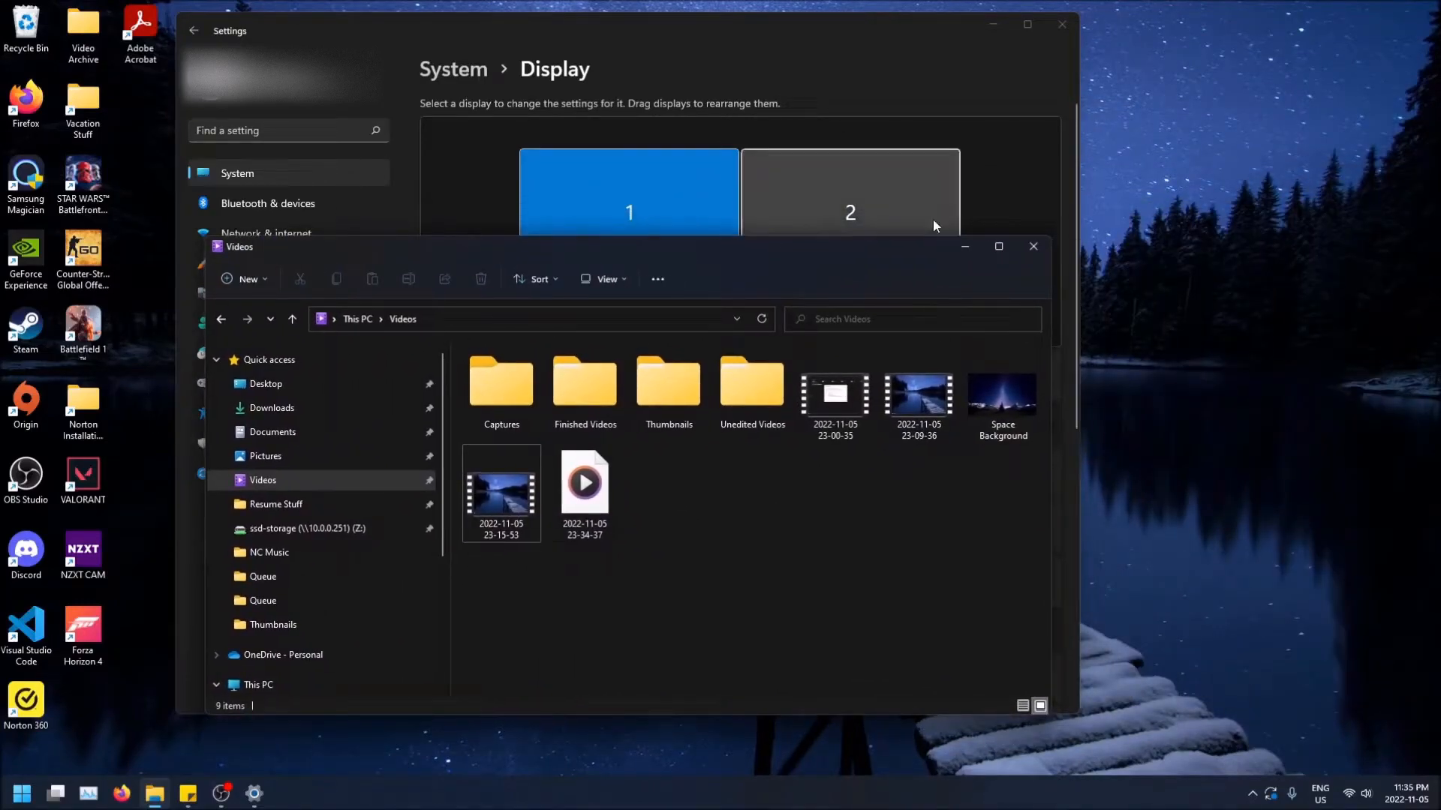
mouse_move(963, 251)
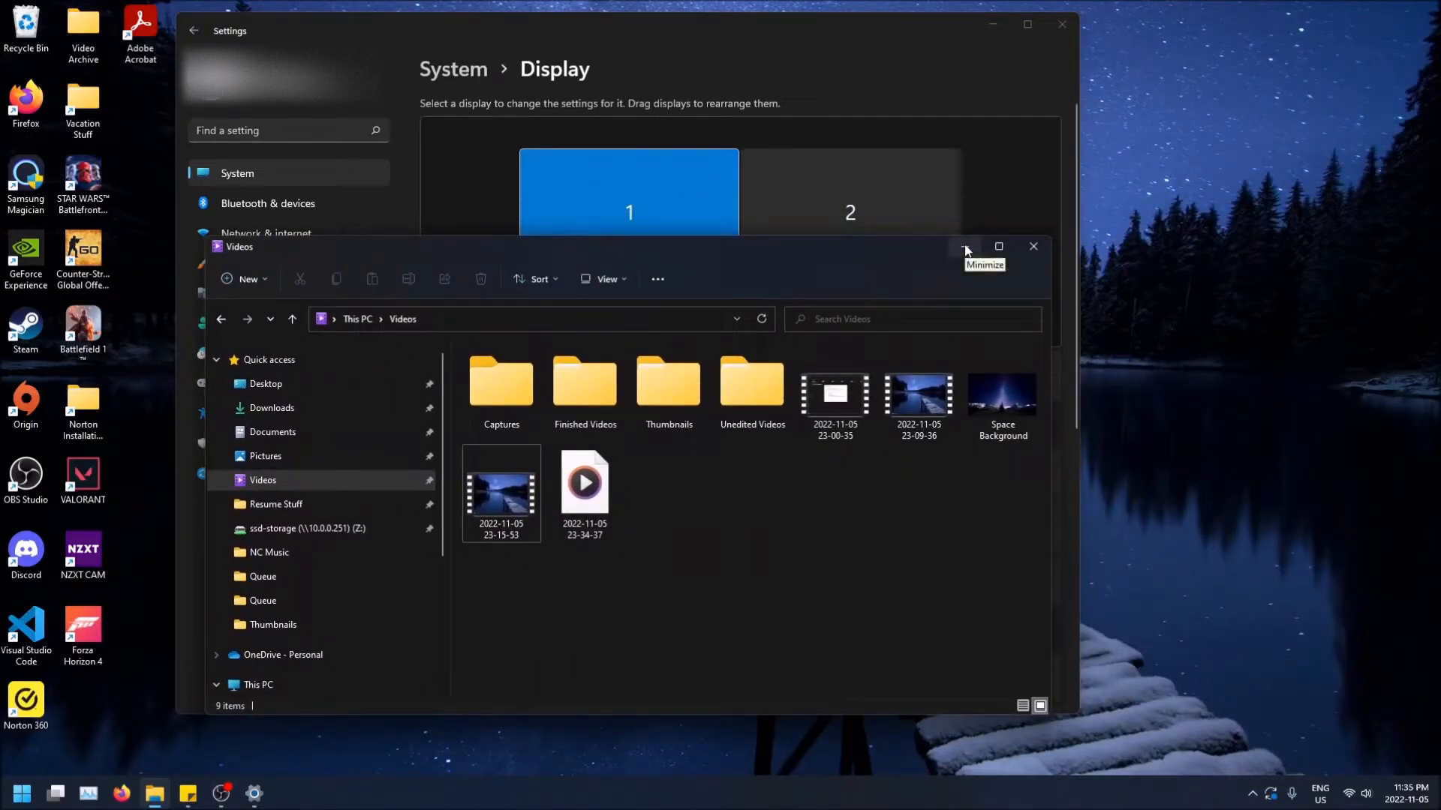
left_click(965, 249)
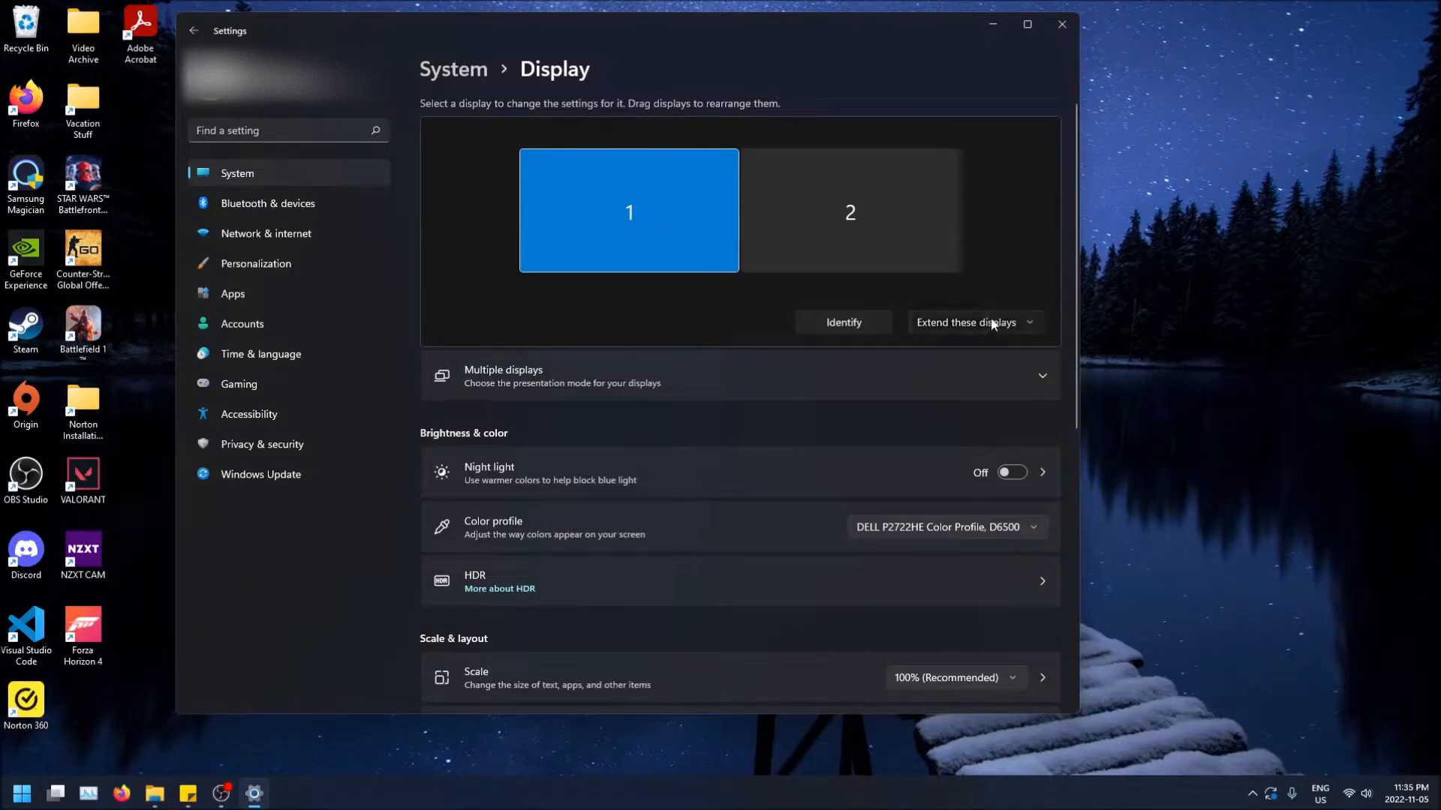
Step: Set the multiple displays to 'Duplicate these displays' and keep the change
left_click(967, 322)
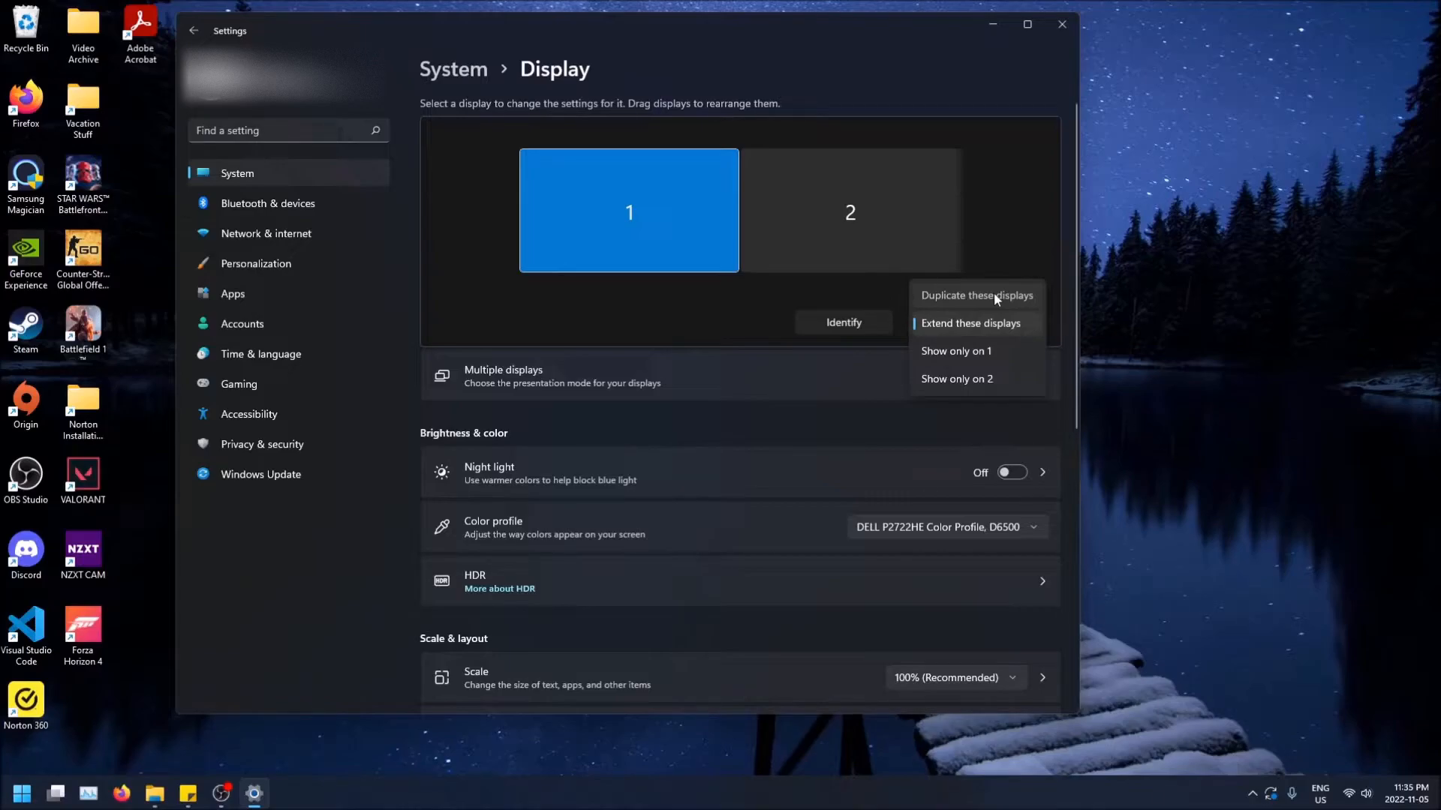
left_click(975, 295)
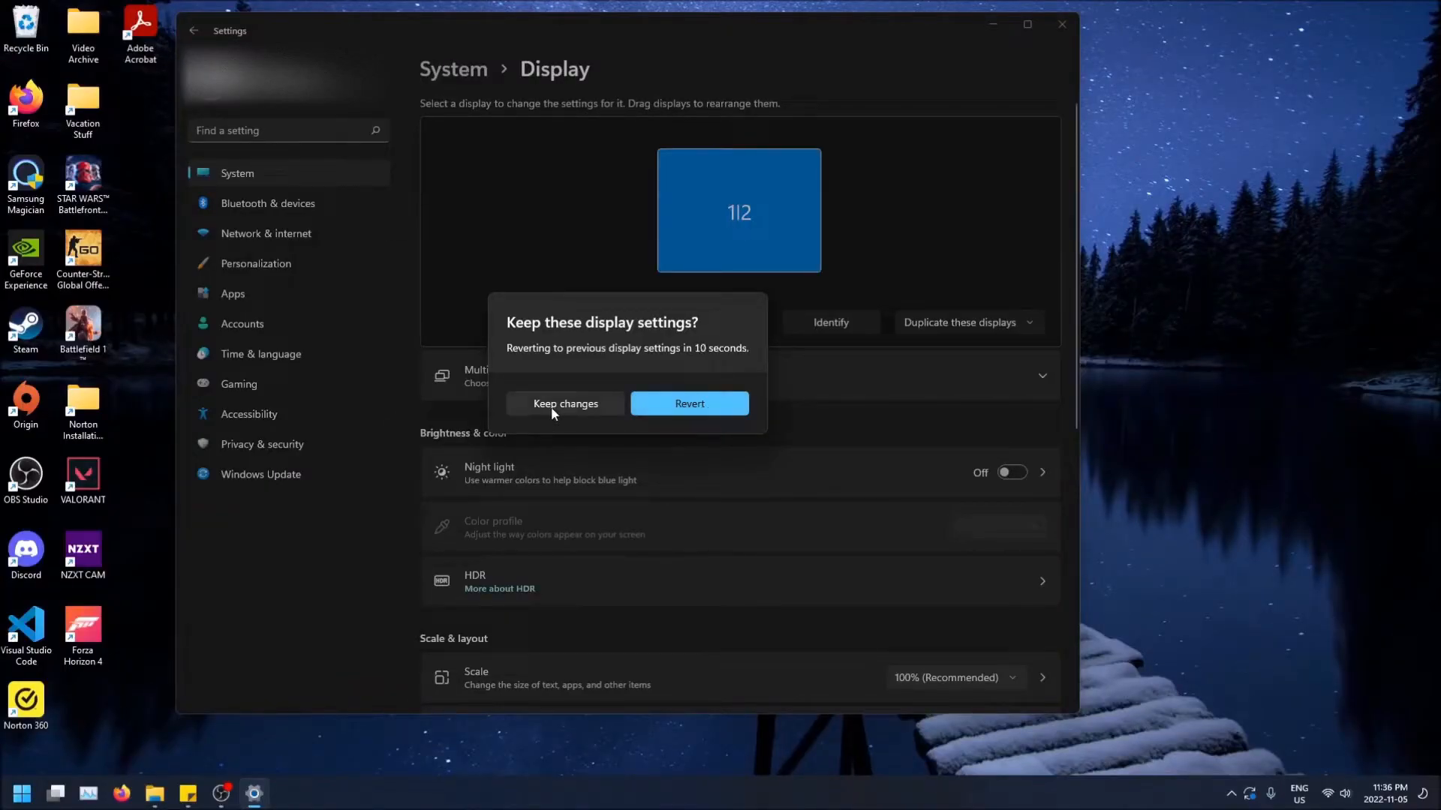
left_click(564, 403)
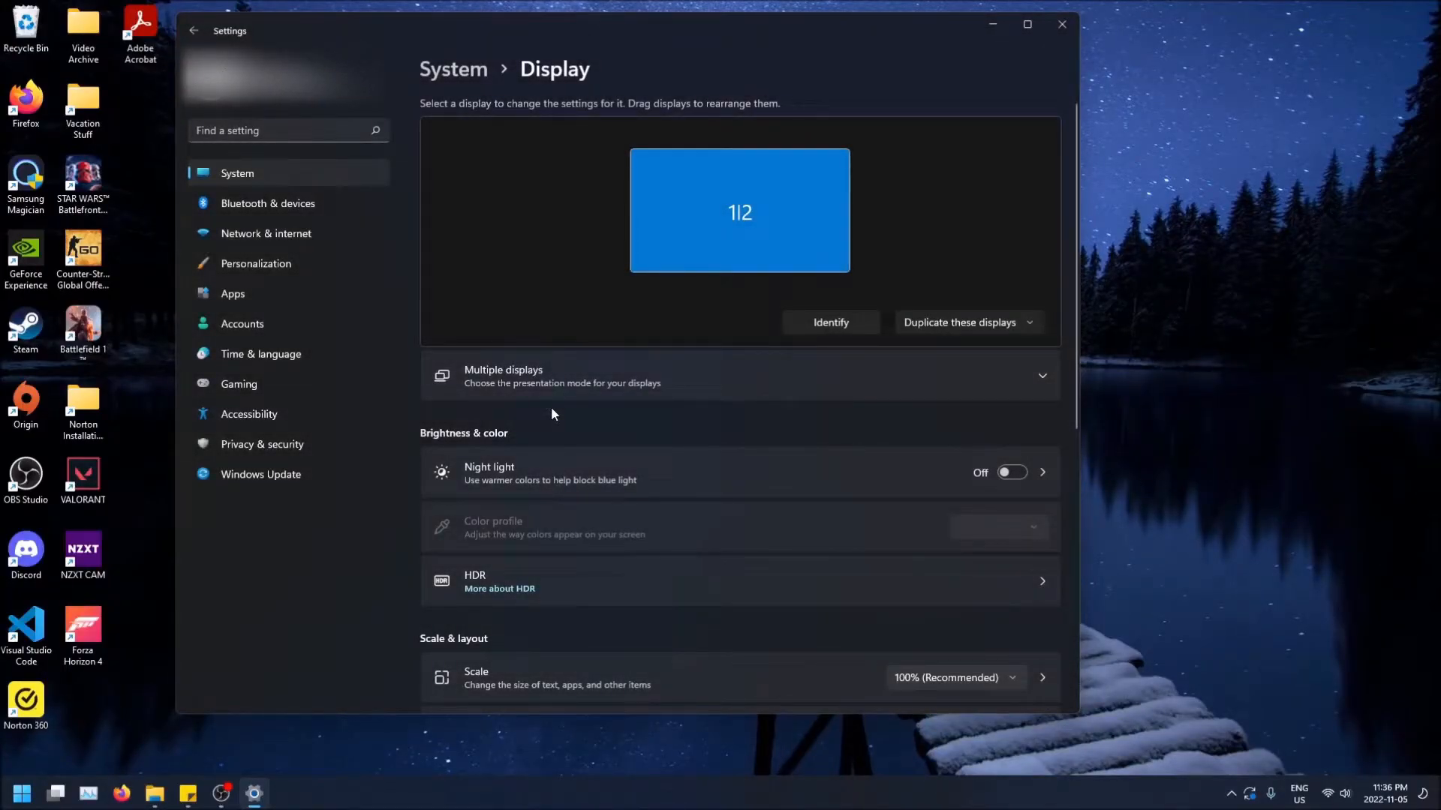
mouse_move(910, 338)
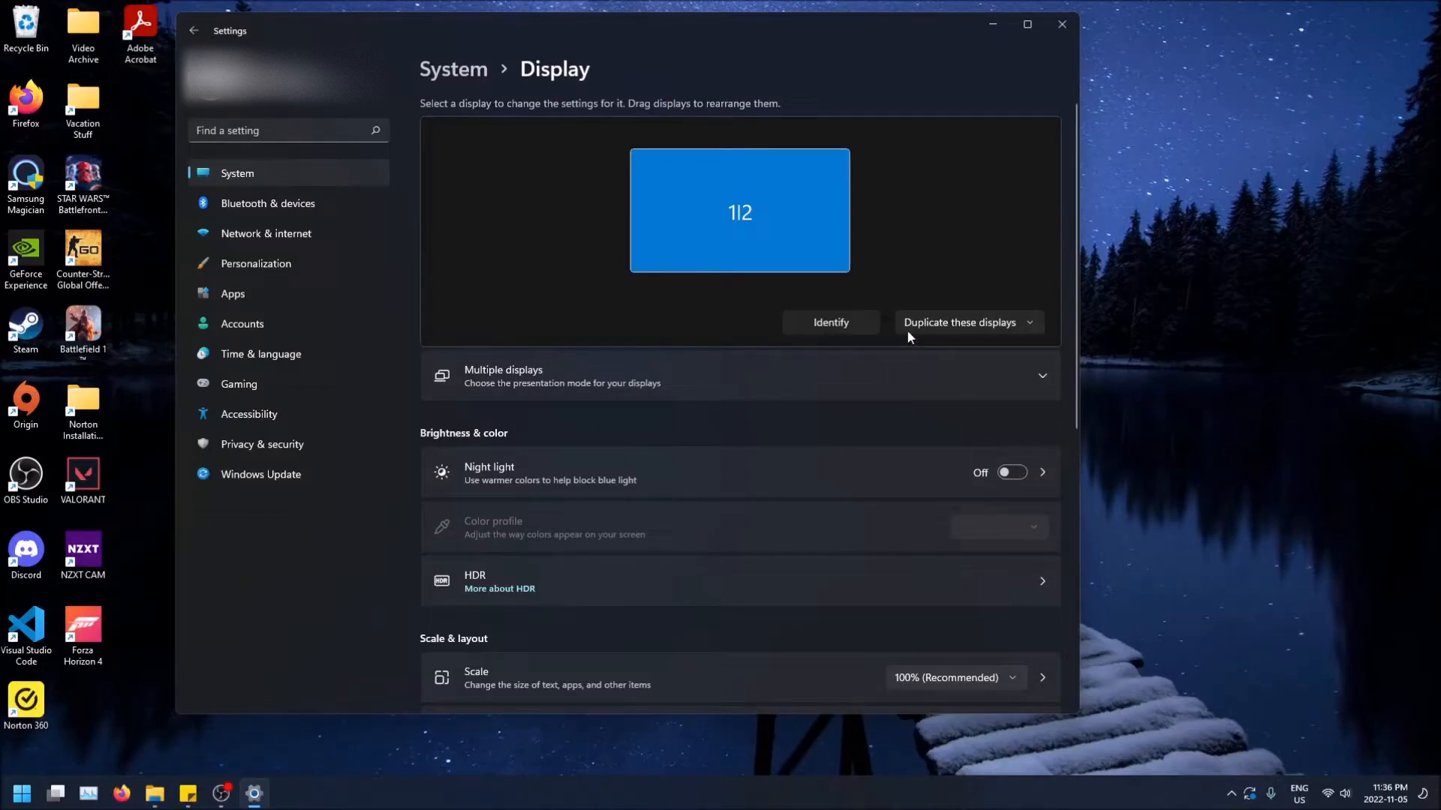
mouse_move(927, 6)
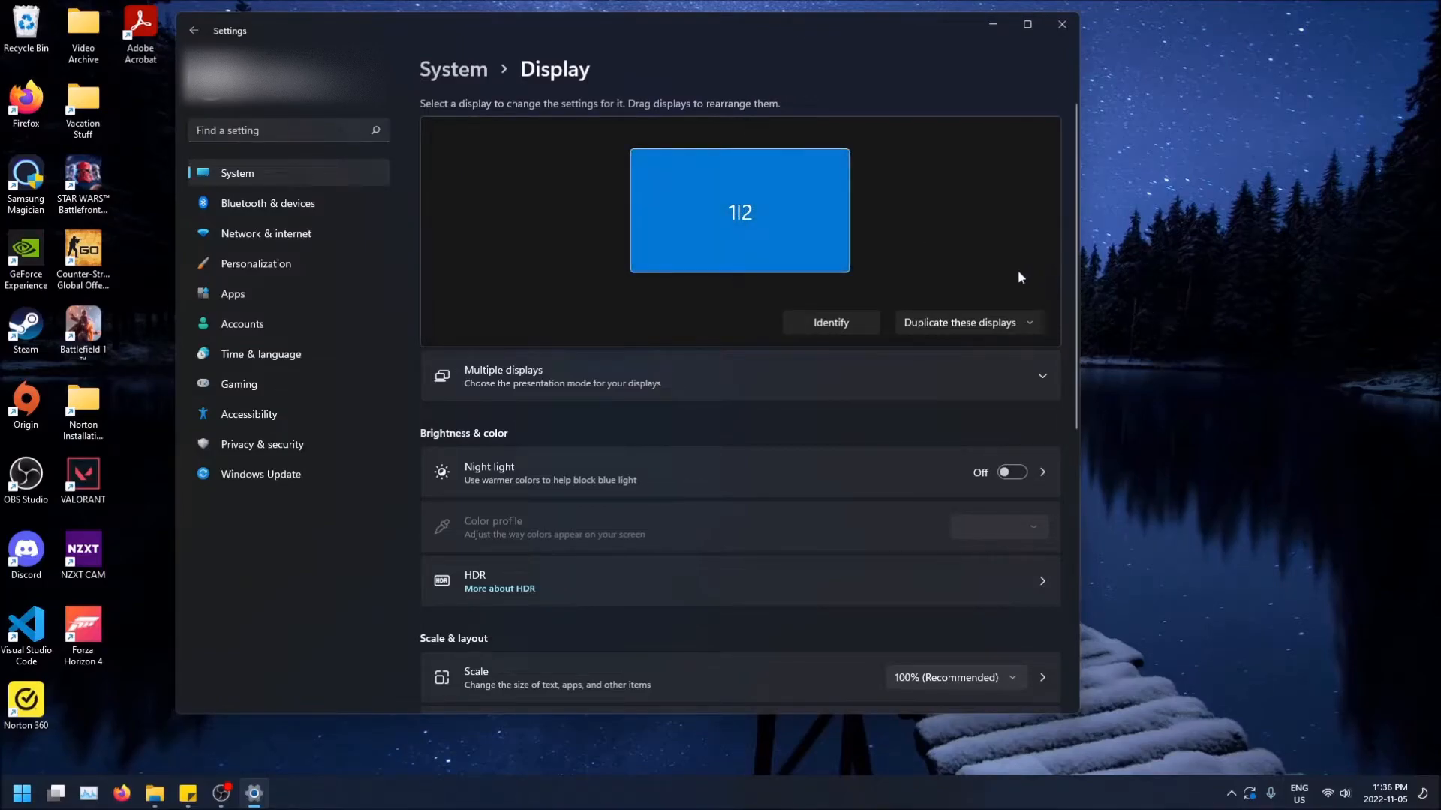
Step: Switch the multiple displays back to 'Extend these displays'
left_click(965, 323)
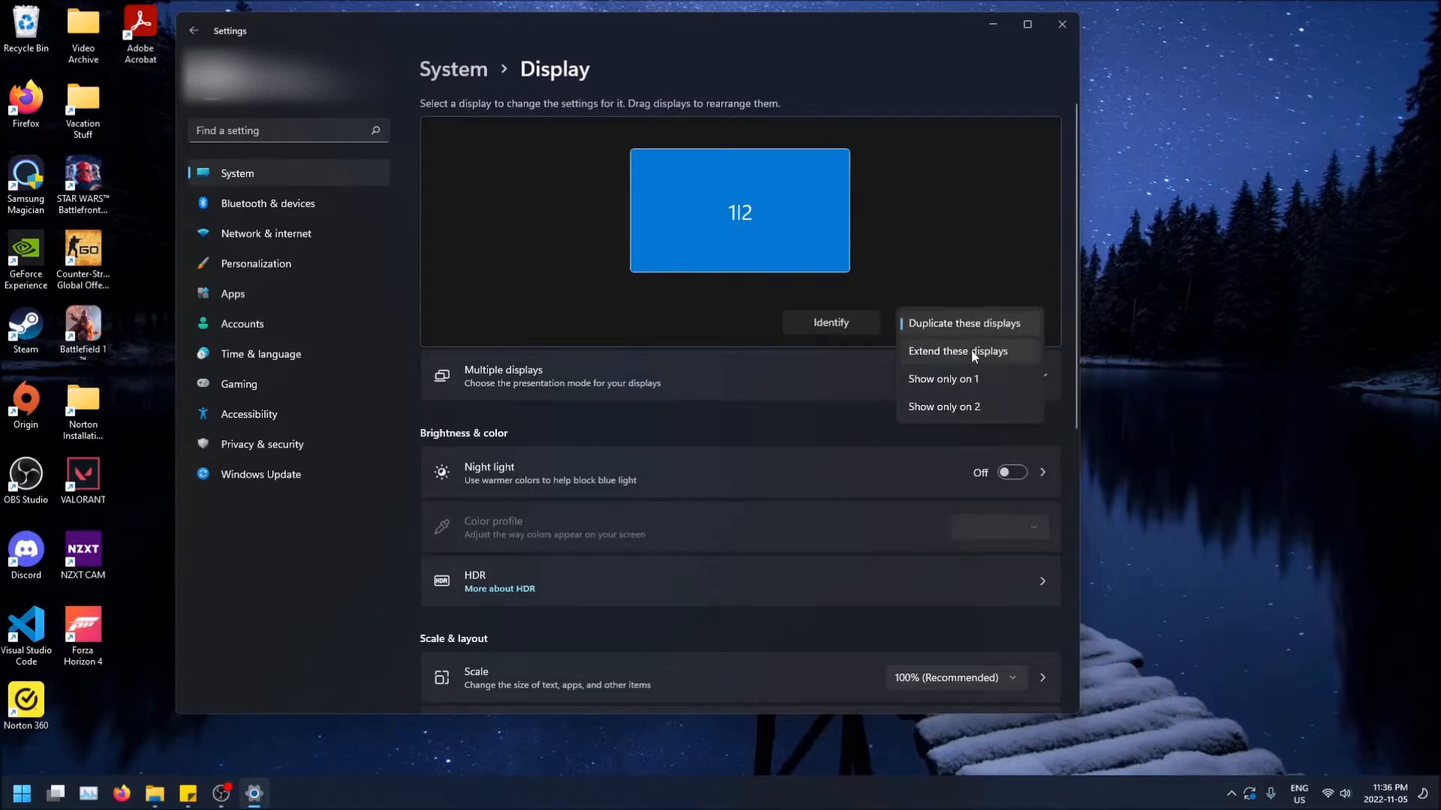
left_click(959, 351)
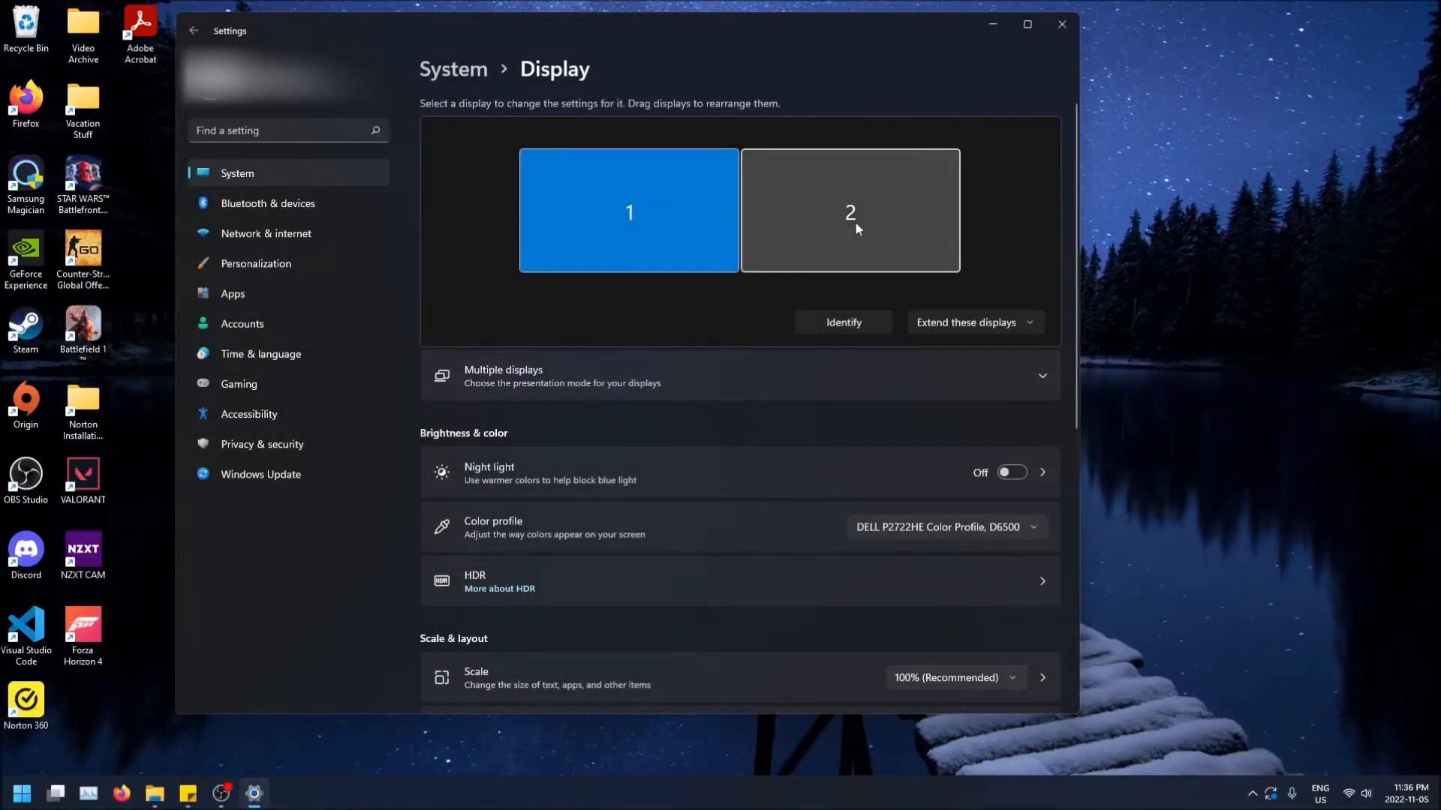
Step: Drag monitor 2 left of monitor 1, then move monitor 1 back to the left
left_click_drag(850, 210, 520, 210)
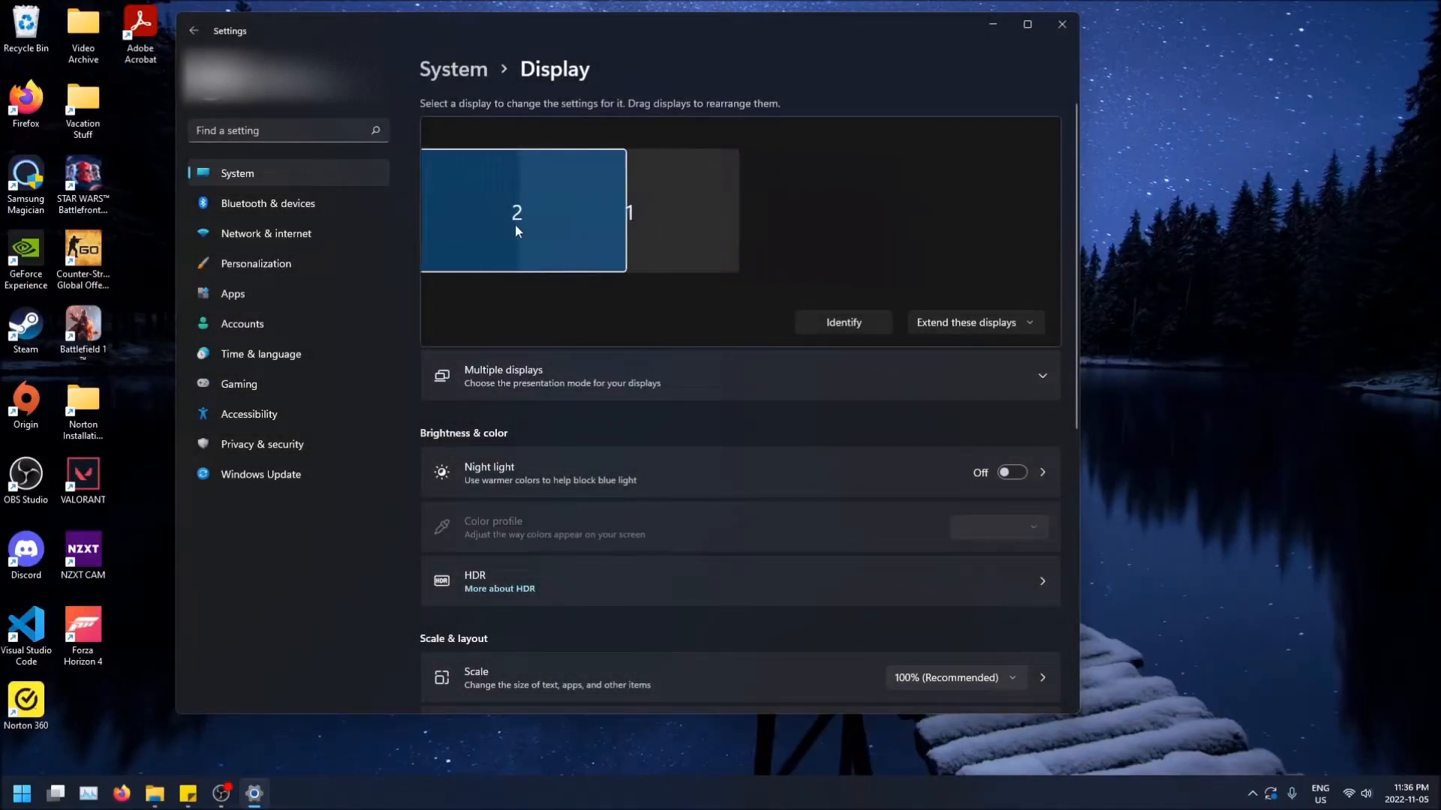
left_click_drag(517, 212, 629, 211)
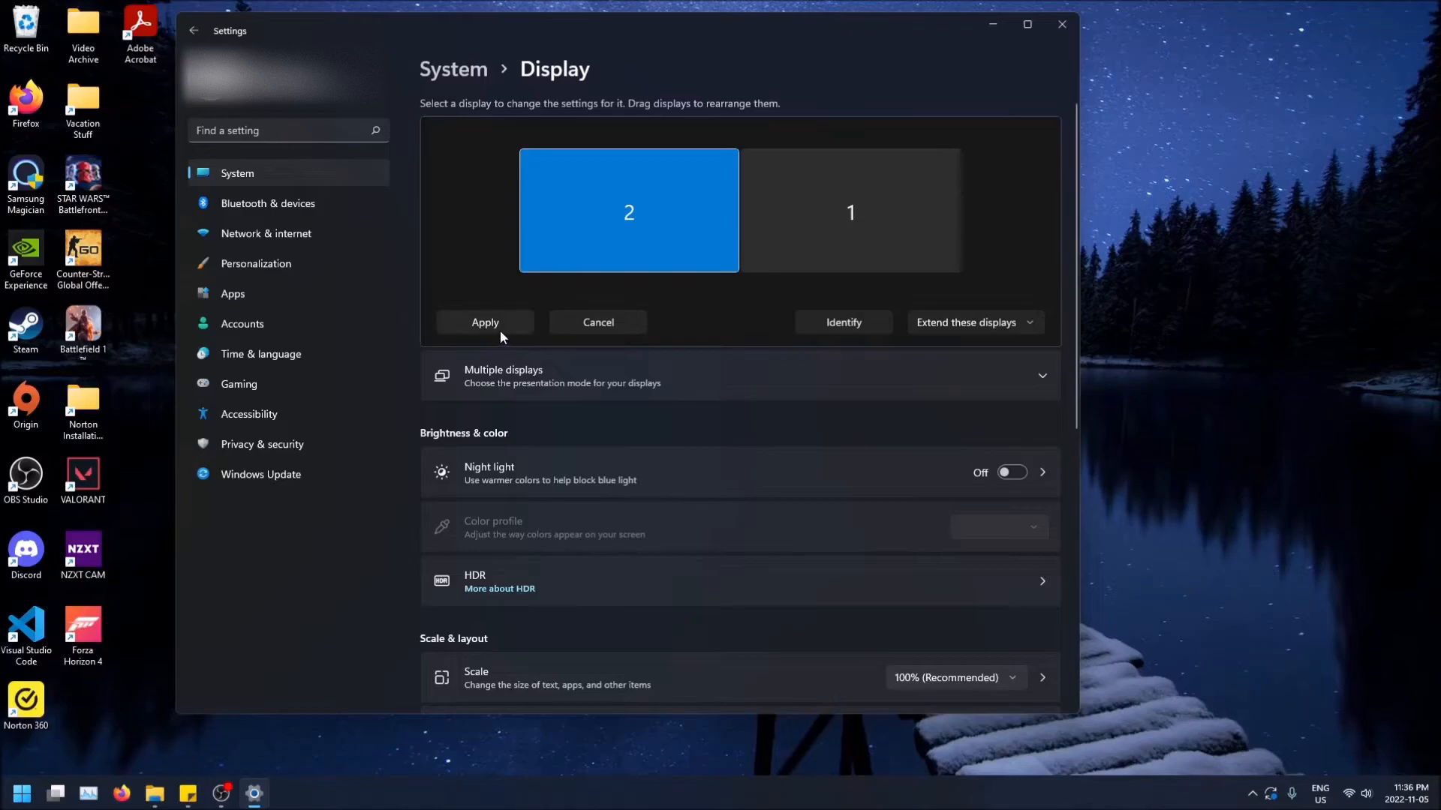
mouse_move(1149, 60)
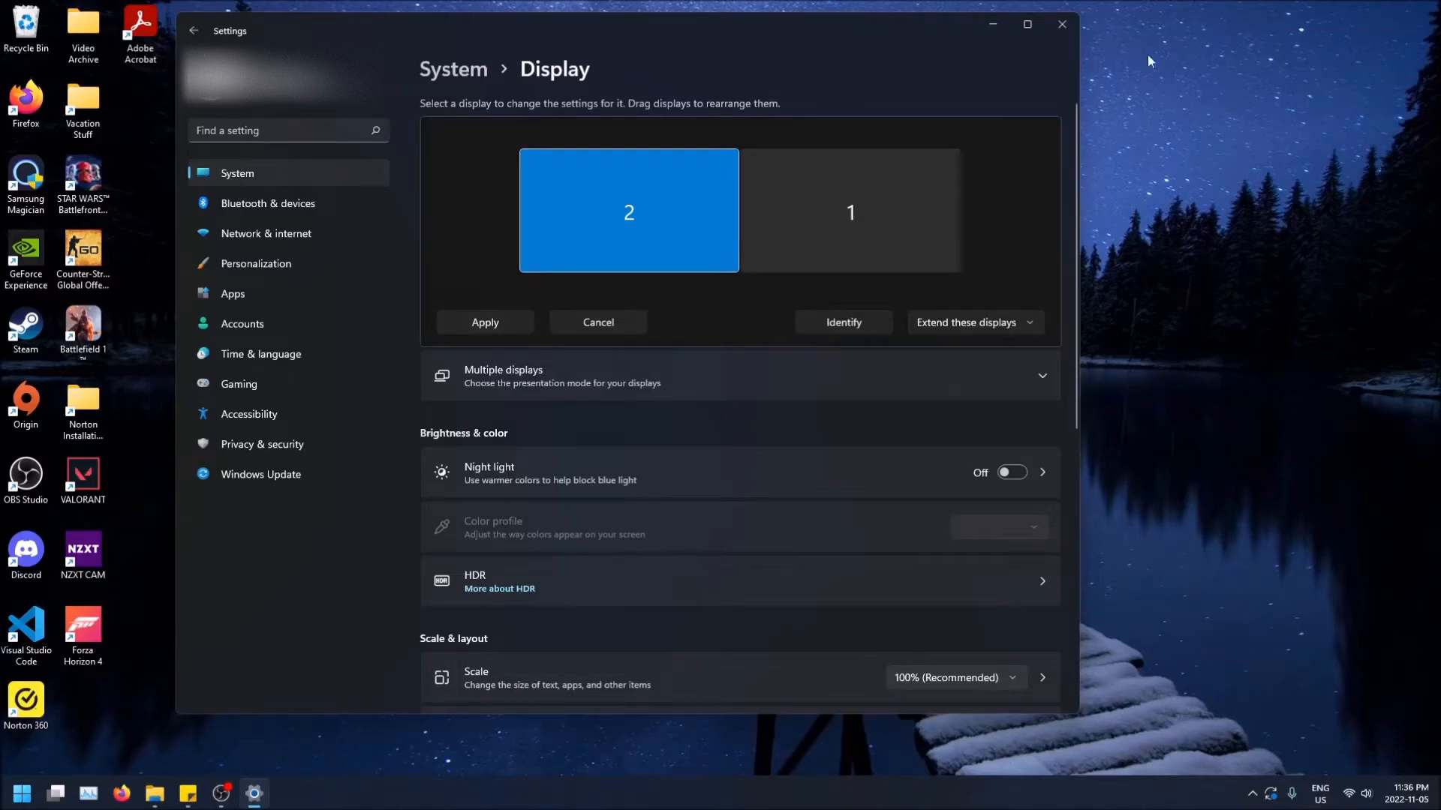
left_click(850, 210)
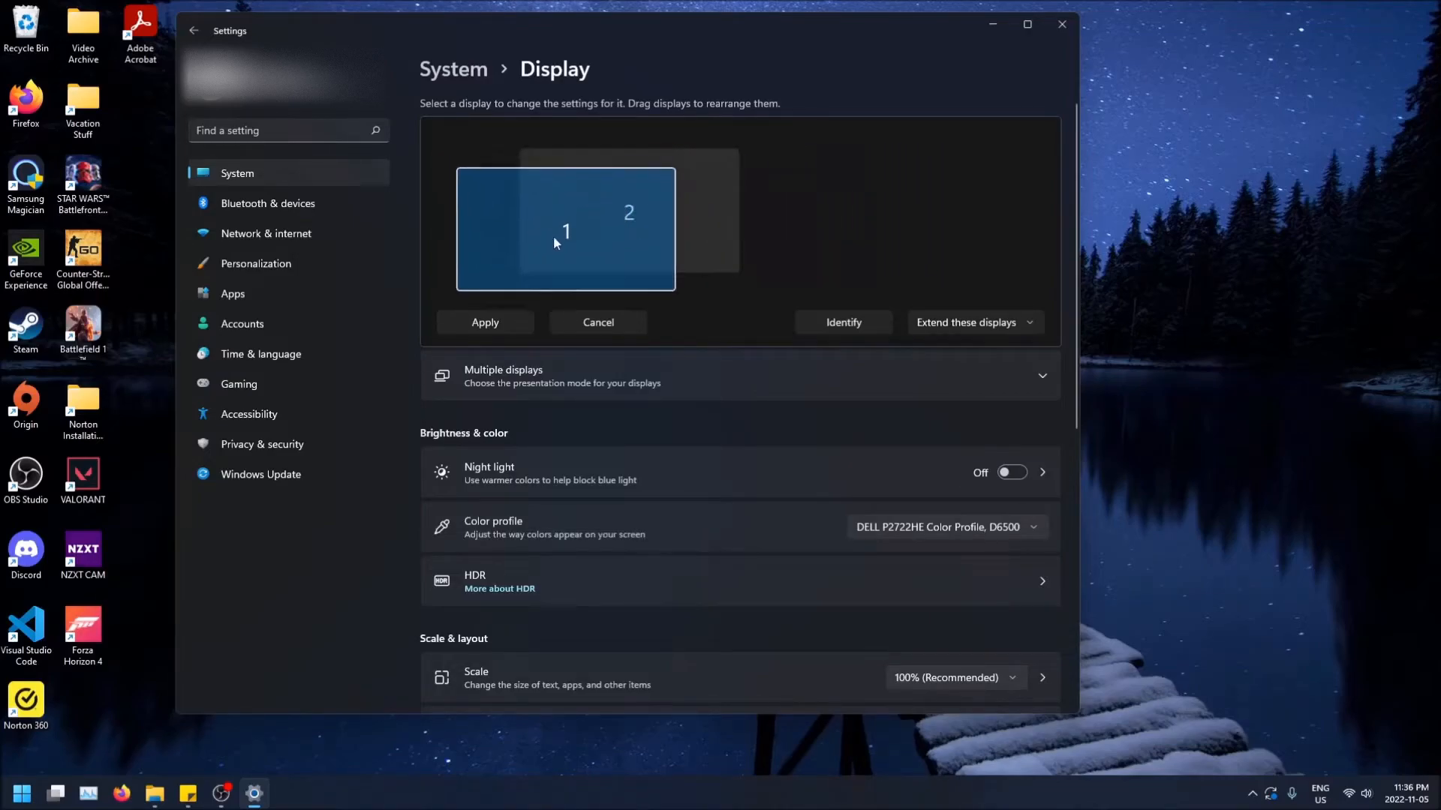
left_click_drag(566, 230, 628, 212)
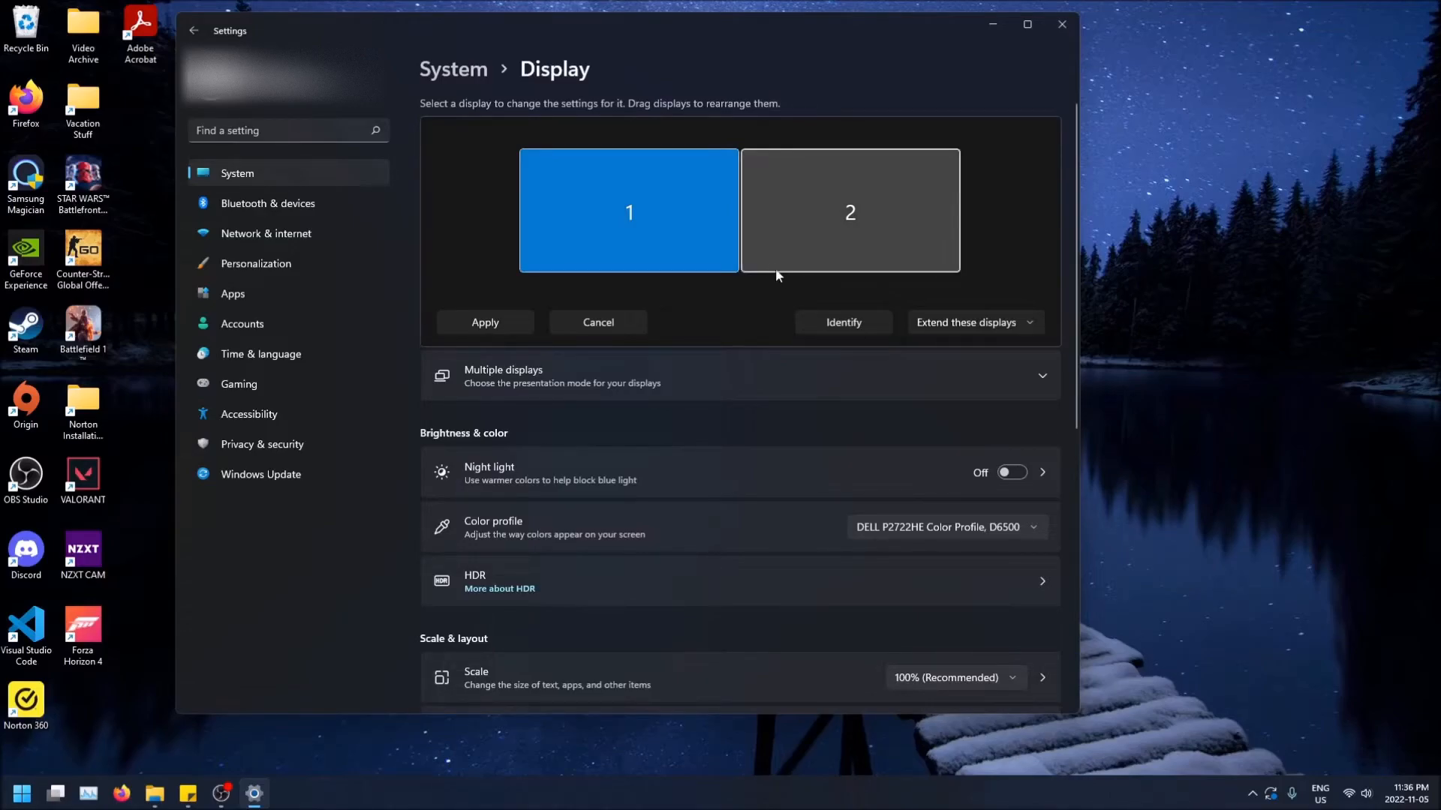
mouse_move(744, 239)
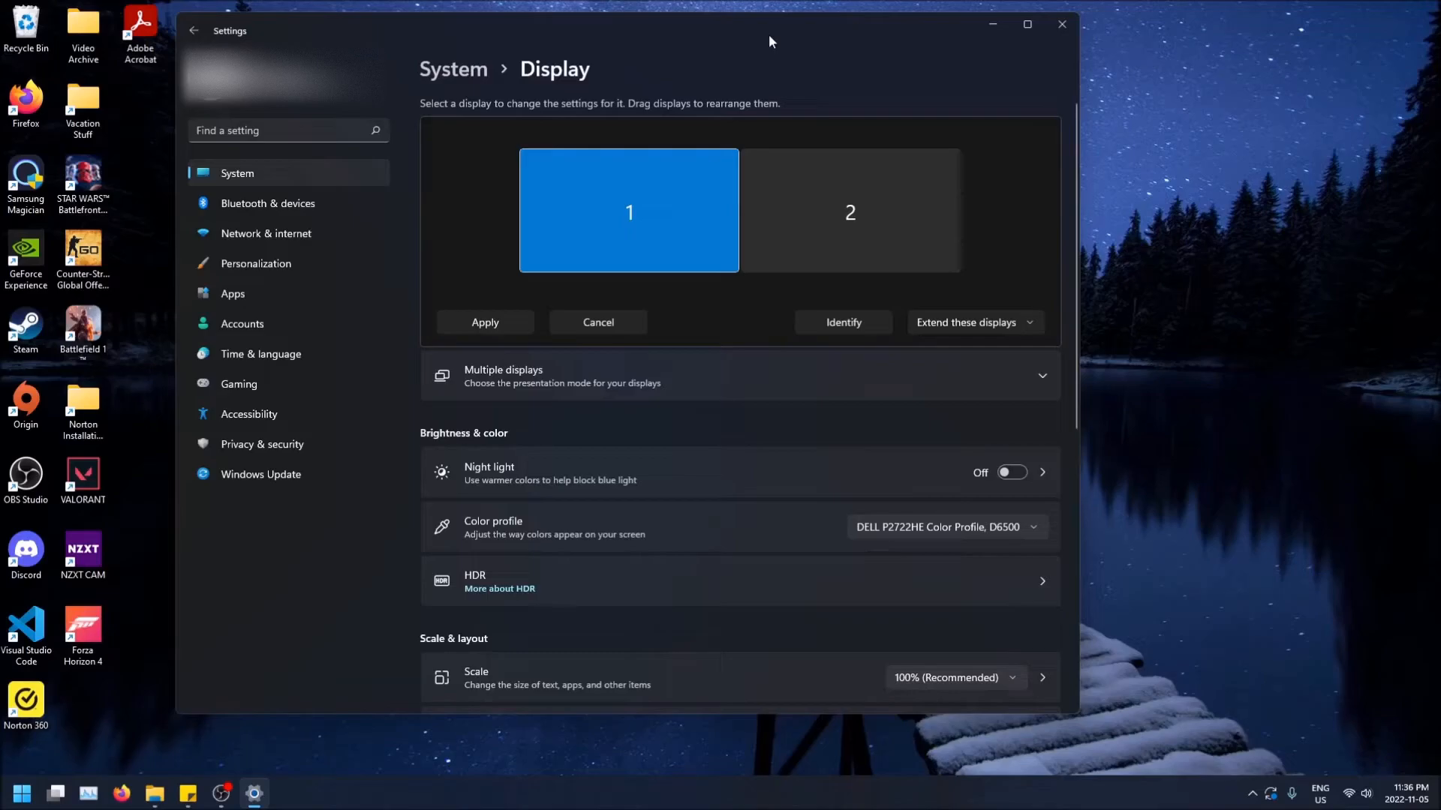
mouse_move(762, 57)
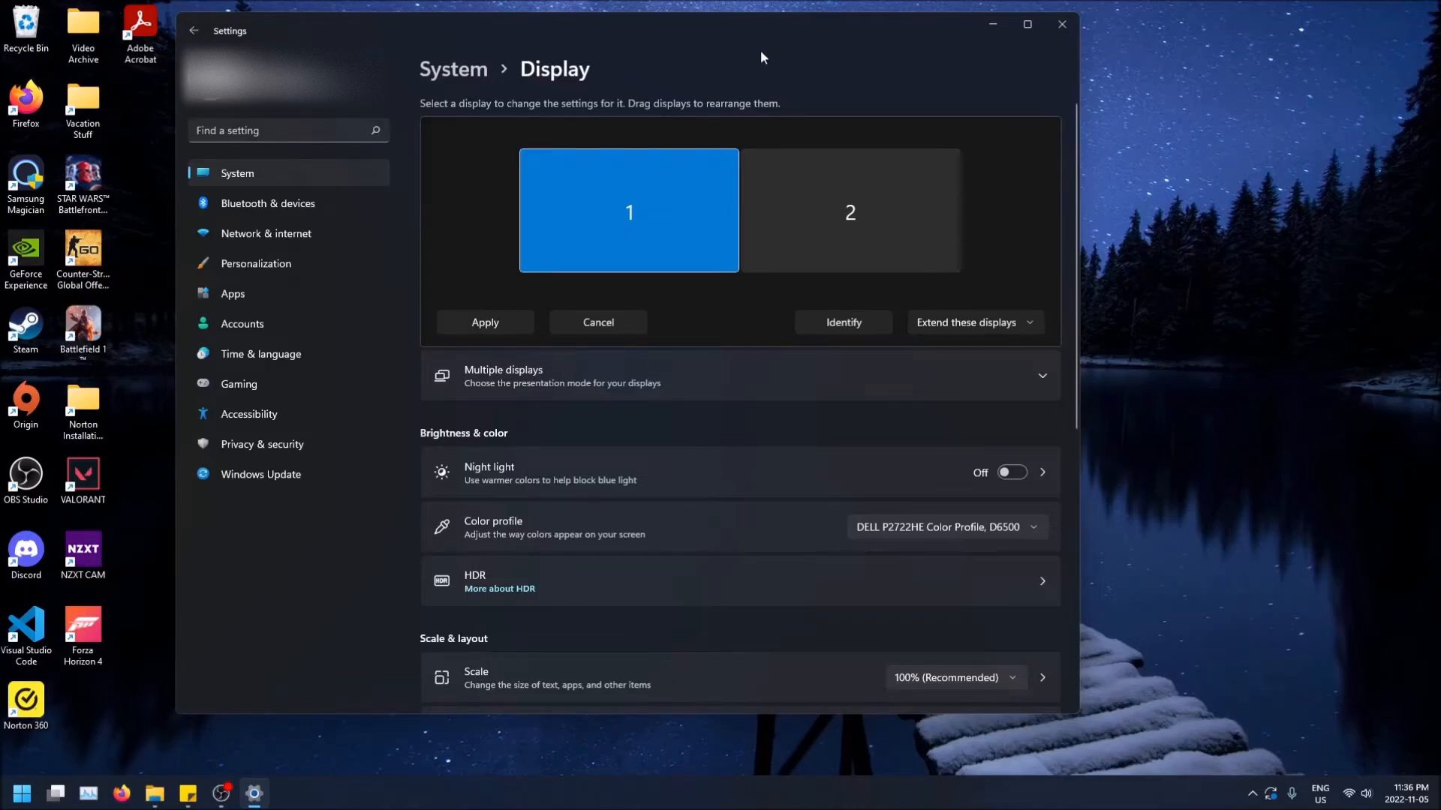